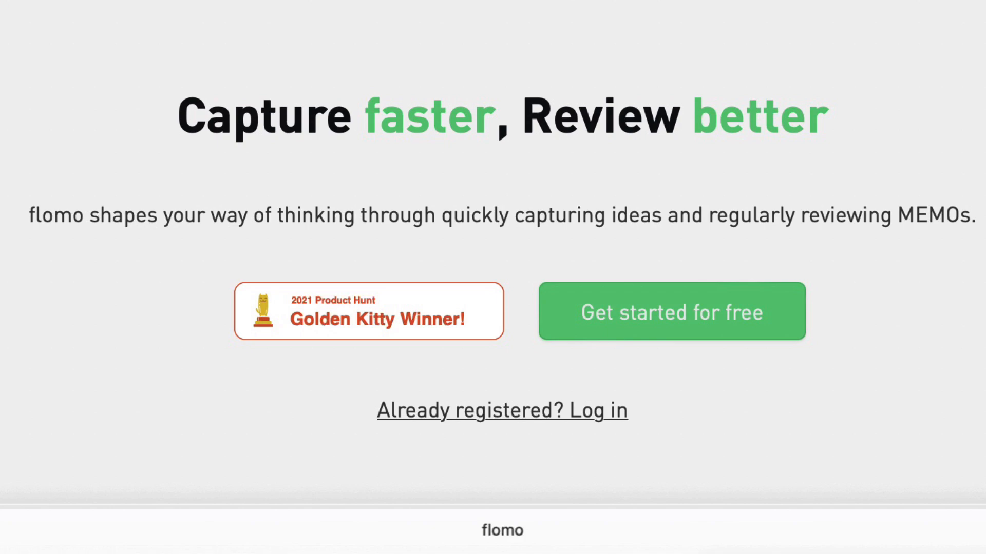
{"action": "scroll", "scroll_direction": "down", "scroll_amount": 3}
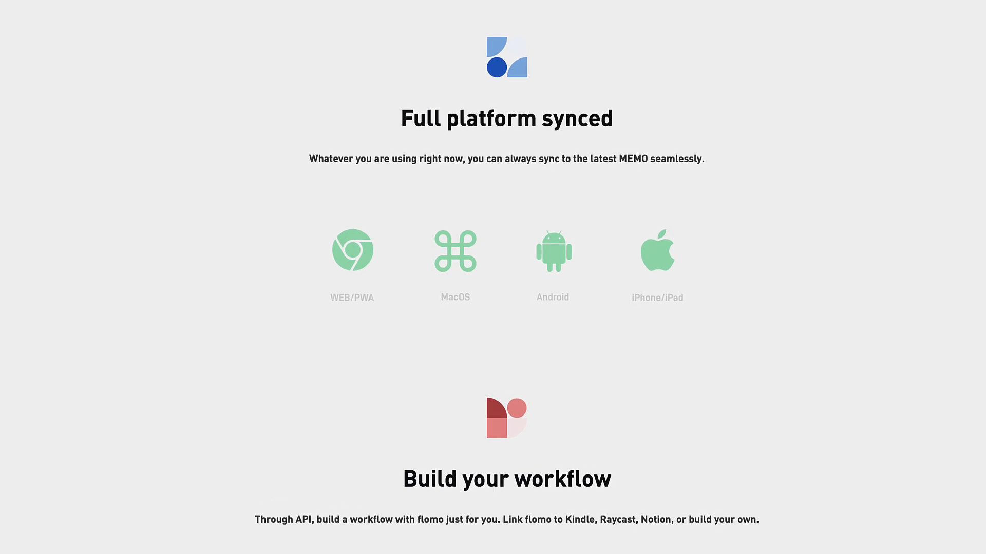
{"action": "scroll", "scroll_direction": "down", "scroll_amount": 3}
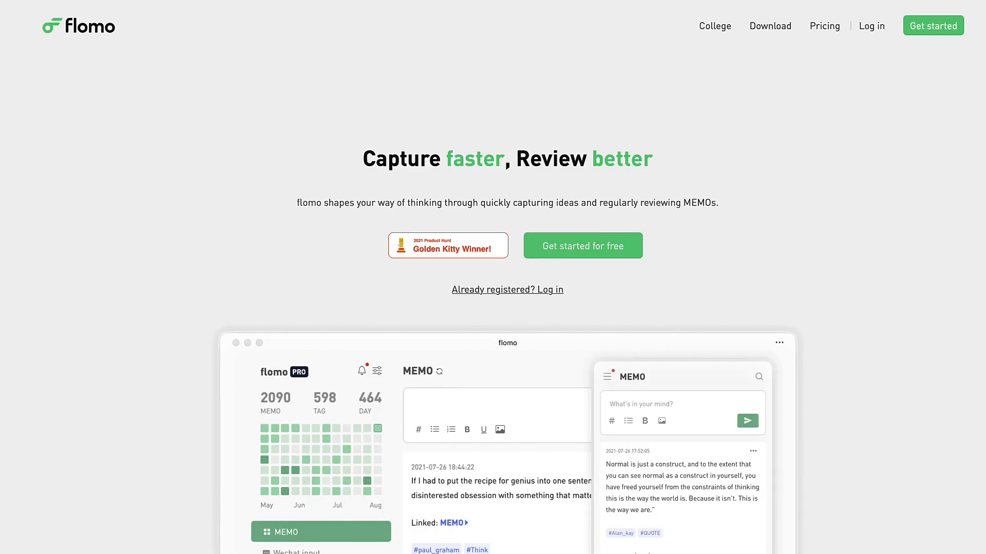
{"action": "scroll", "scroll_direction": "down", "scroll_amount": 3}
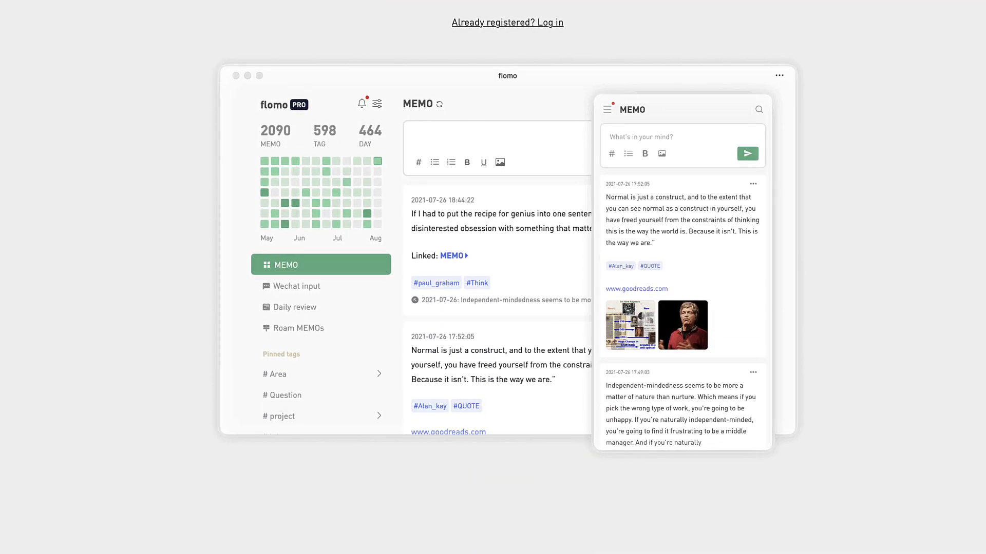
{"action": "mouse_move", "coordinate": [633, 197]}
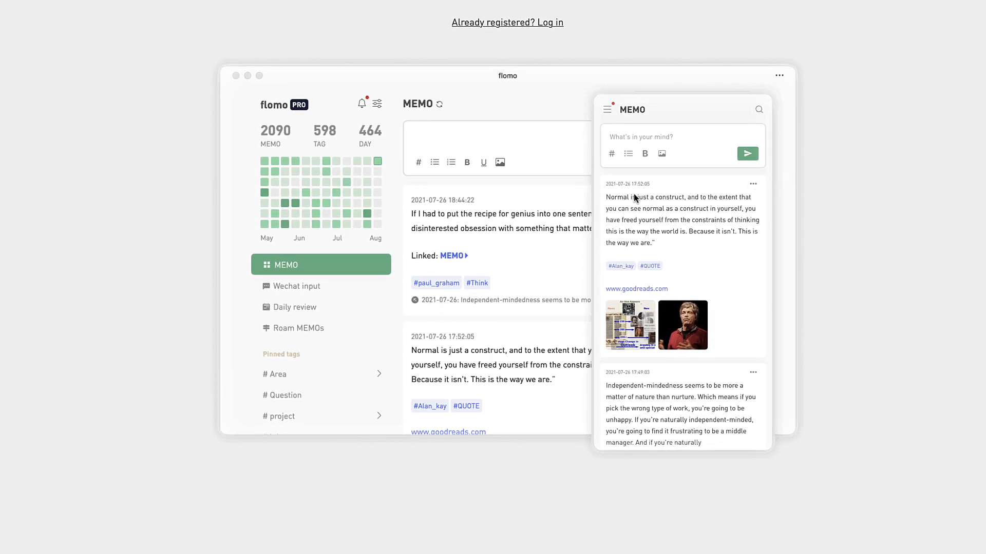
{"action": "mouse_move", "coordinate": [586, 291]}
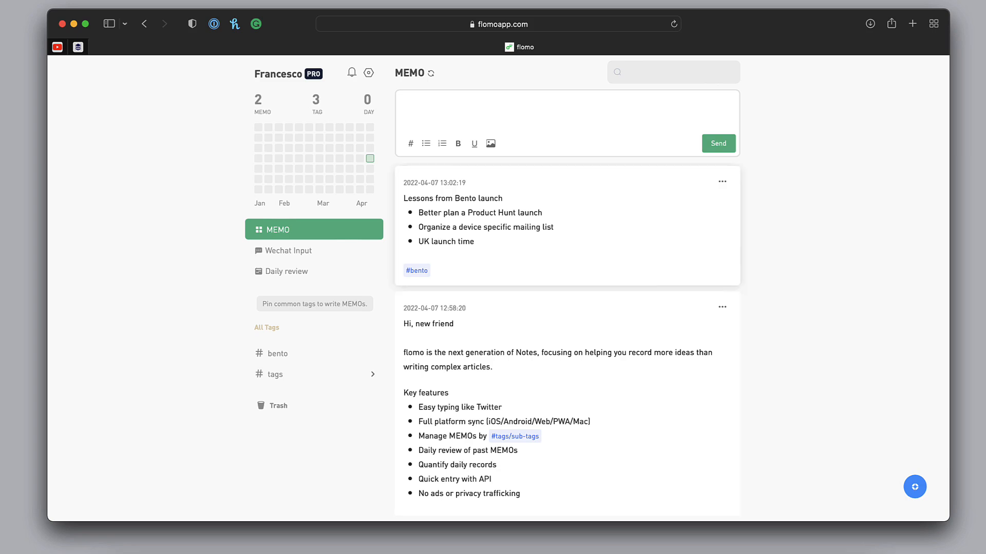
{"action": "left_click", "coordinate": [721, 181]}
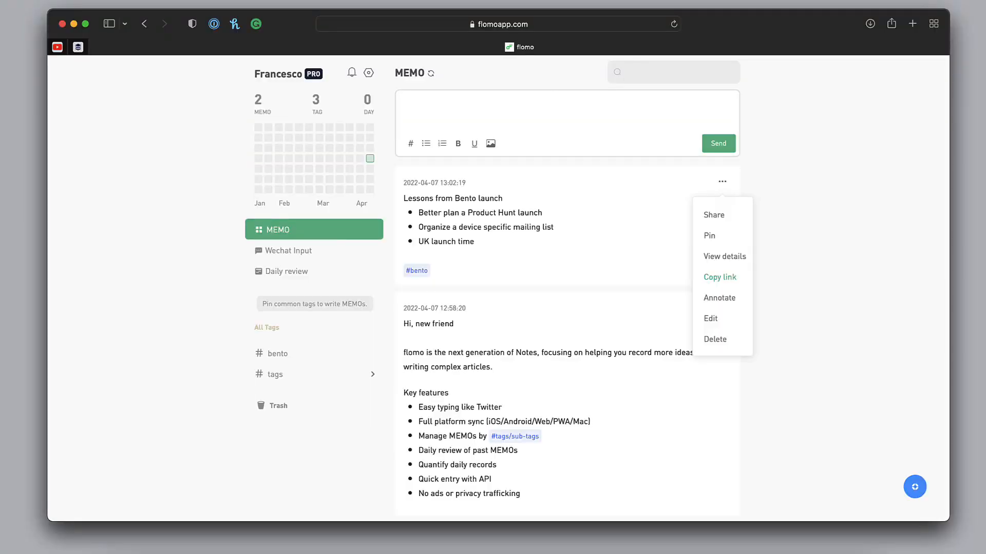
{"action": "mouse_move", "coordinate": [719, 297]}
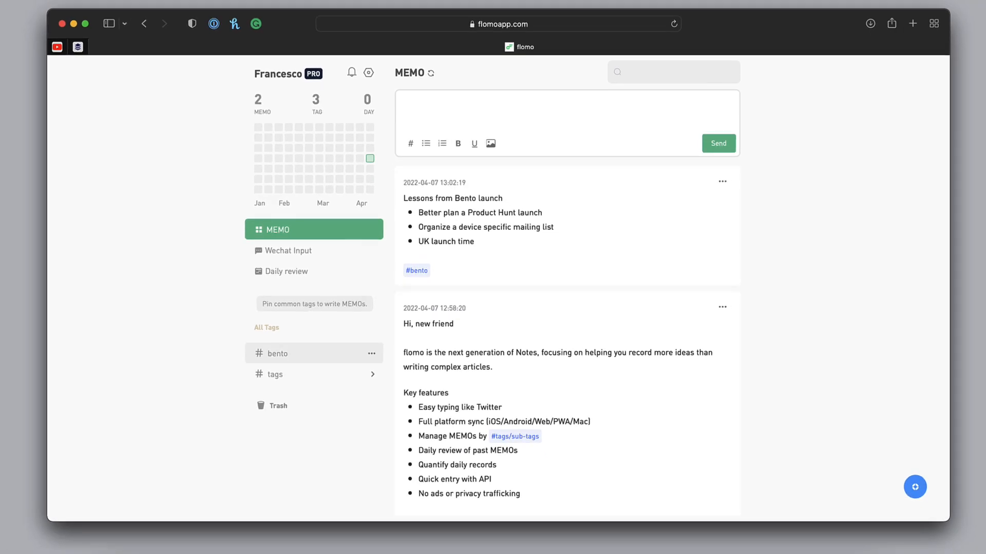
{"action": "left_click", "coordinate": [275, 353]}
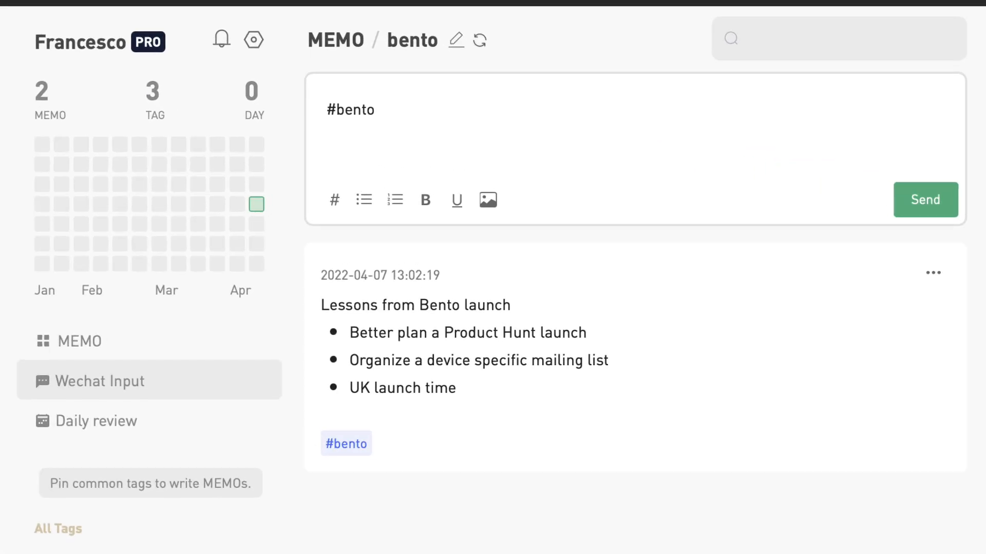
{"action": "left_click", "coordinate": [98, 381]}
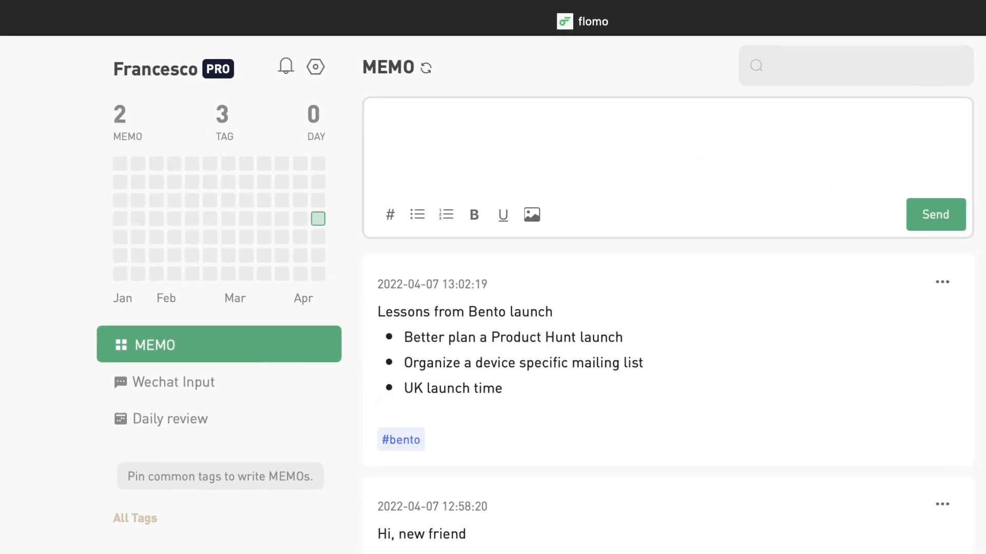
{"action": "mouse_move", "coordinate": [317, 219]}
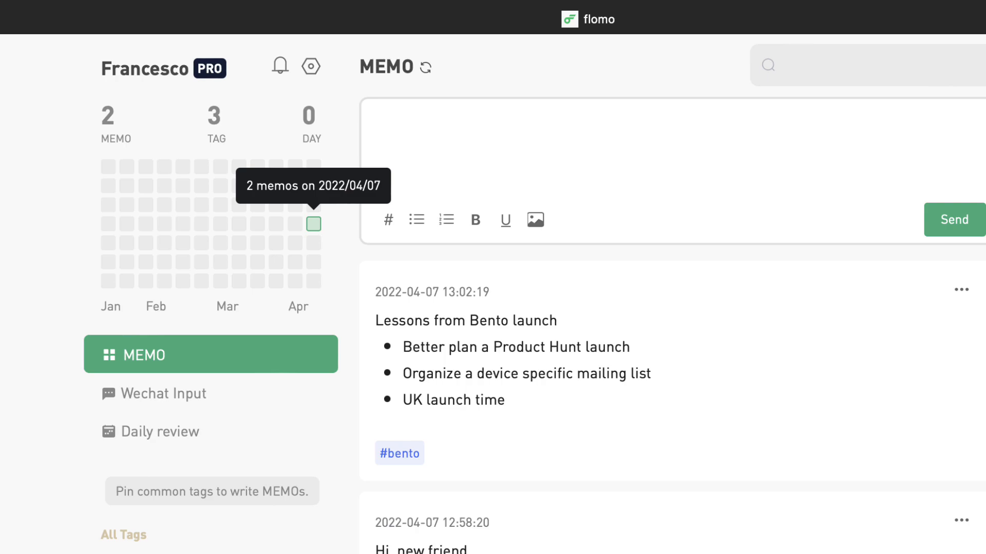